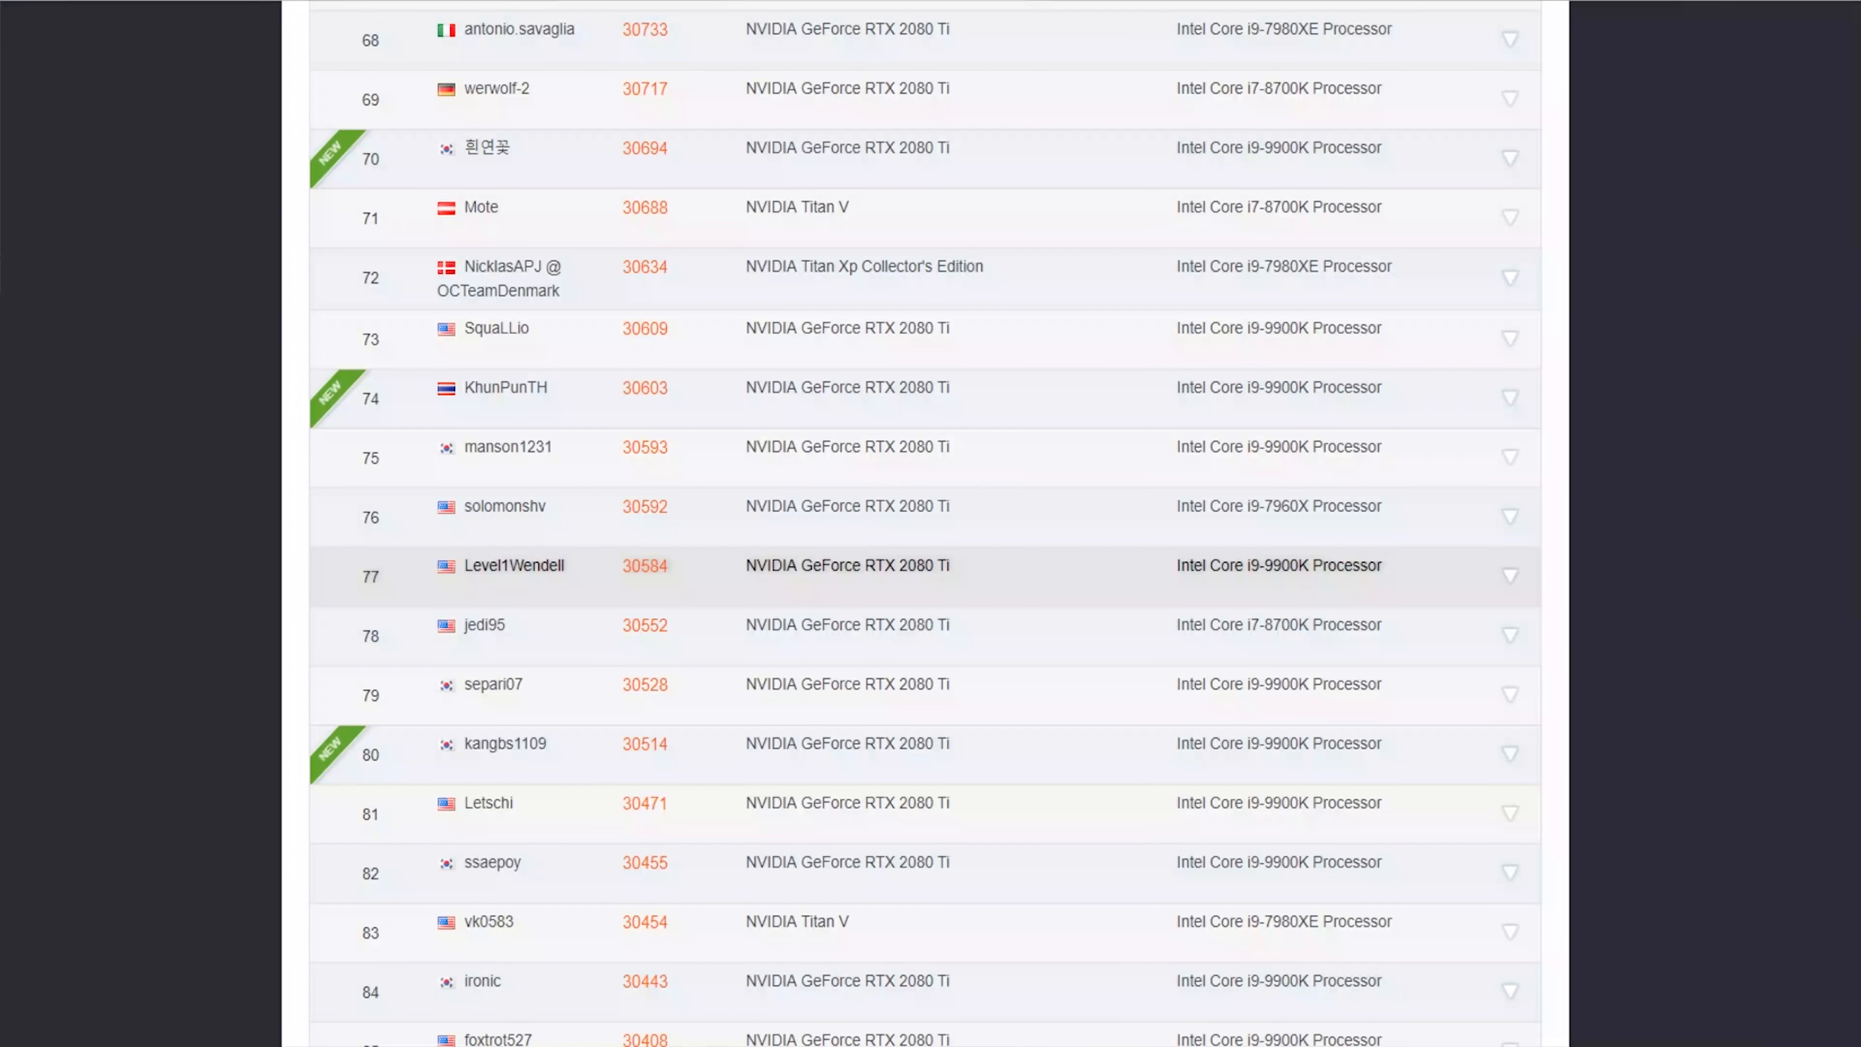
- Expand leaderboard entry #77 to reveal its CPU, GPU, memory and motherboard details
{"action": "left_click", "coordinate": [1508, 576]}
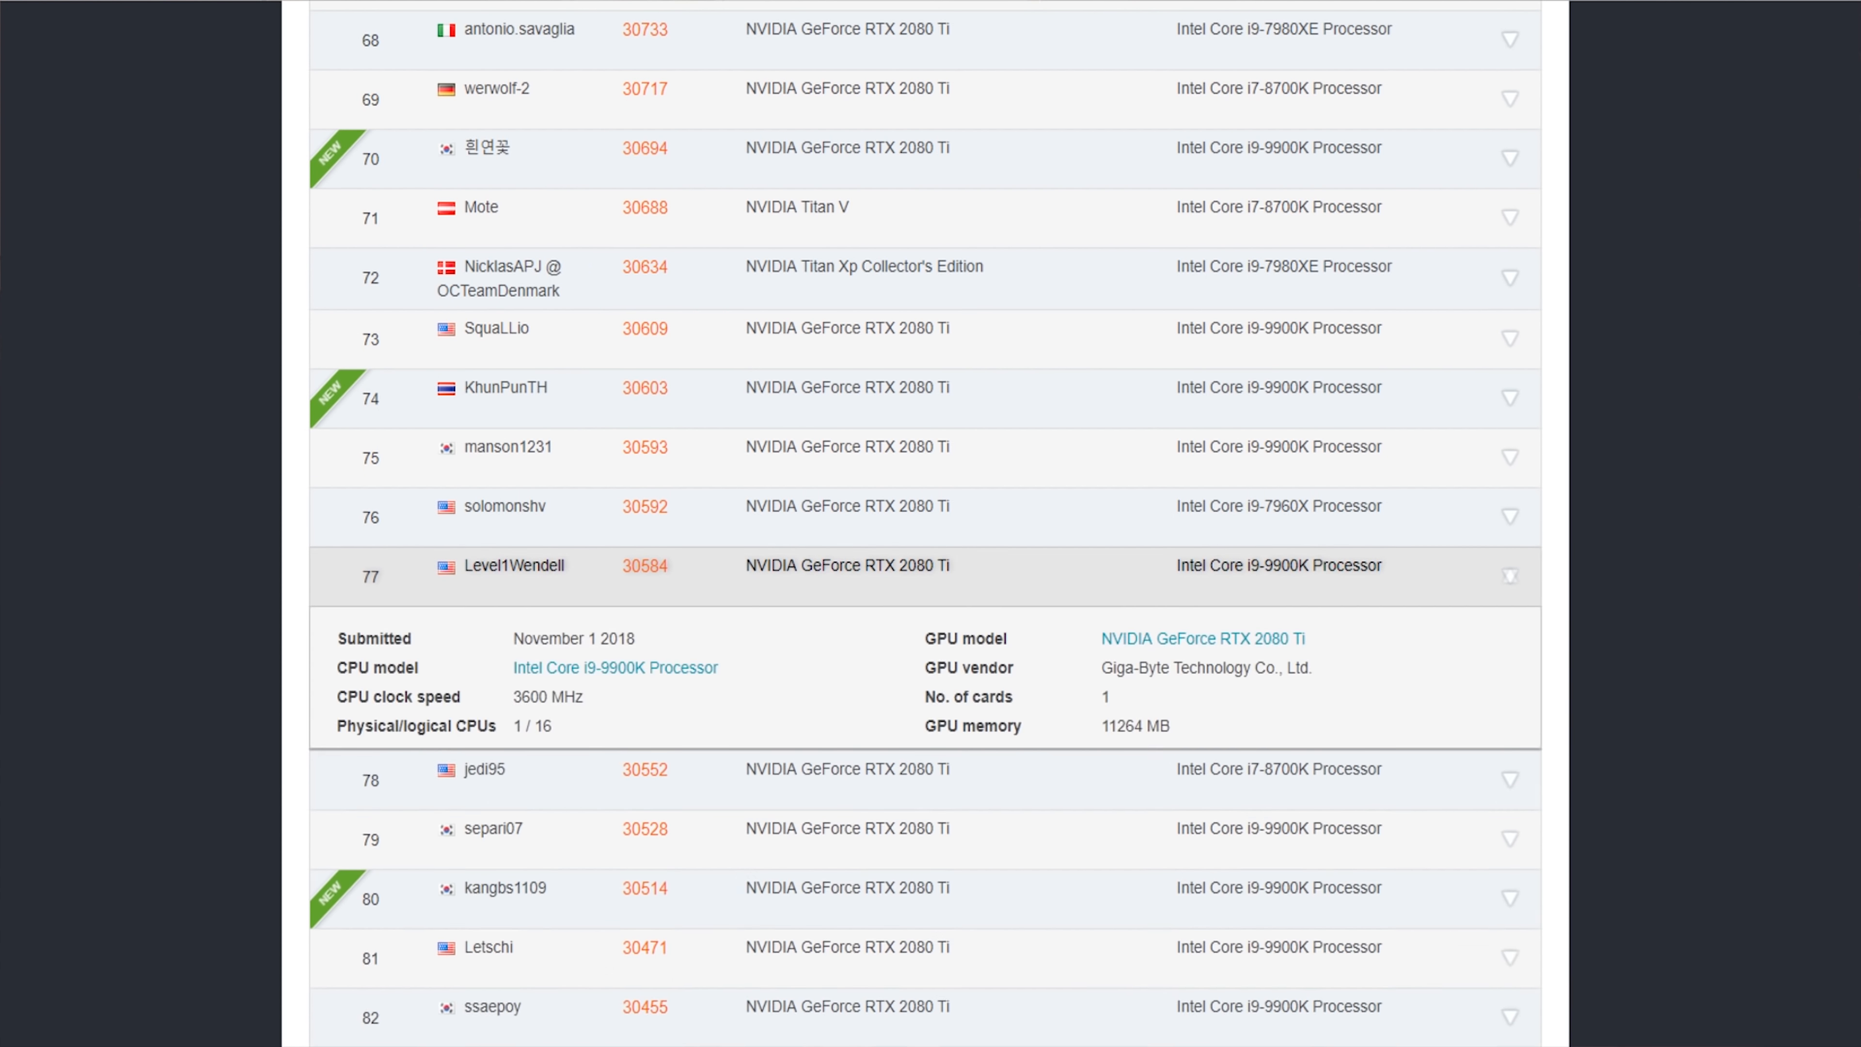
{"action": "left_click", "coordinate": [1510, 577]}
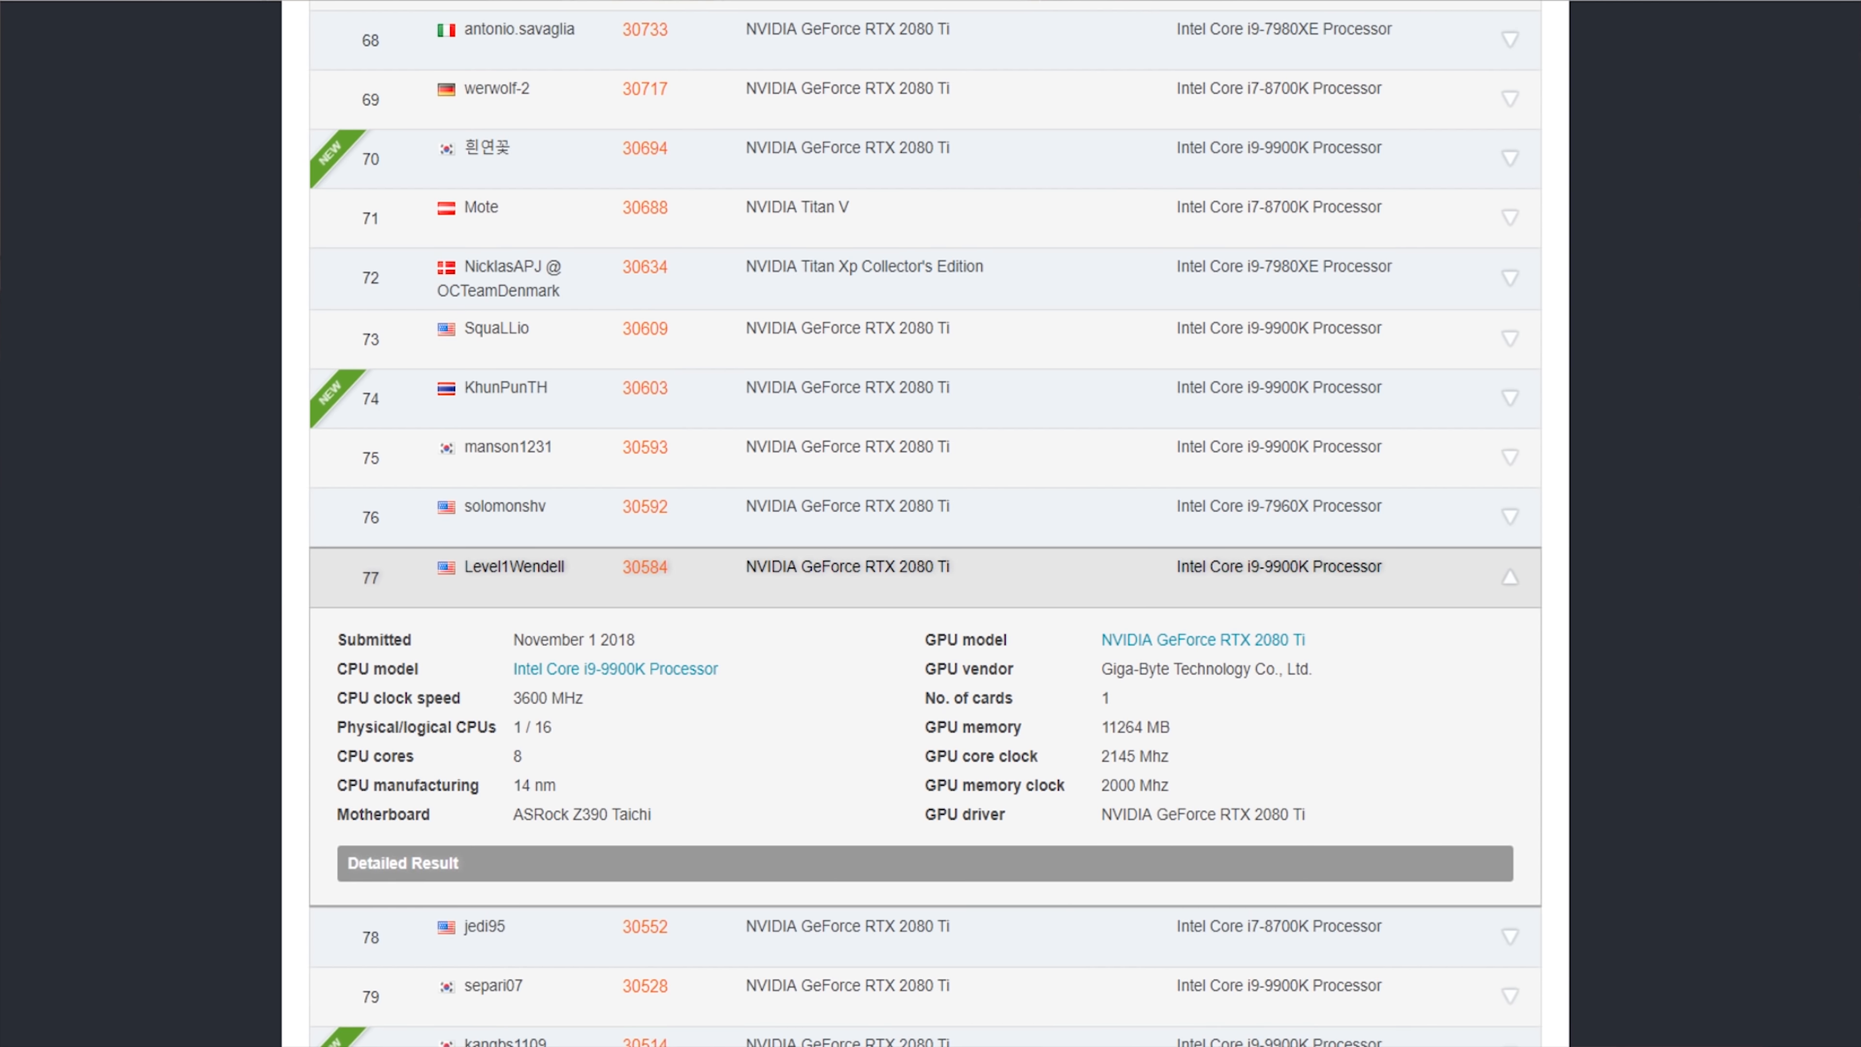